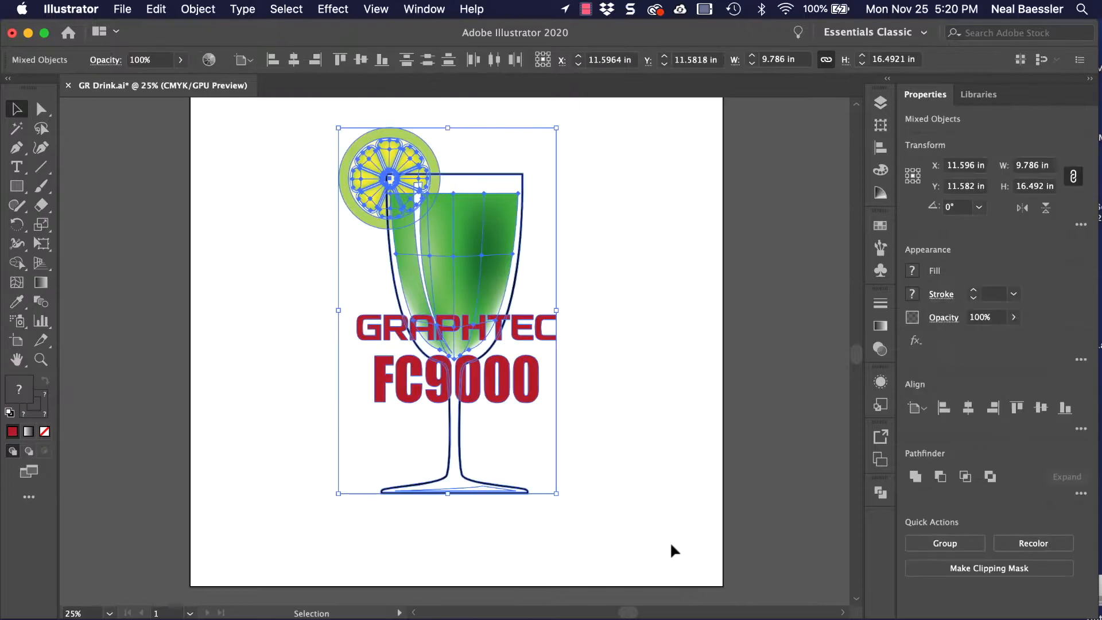
mouse_move(407, 125)
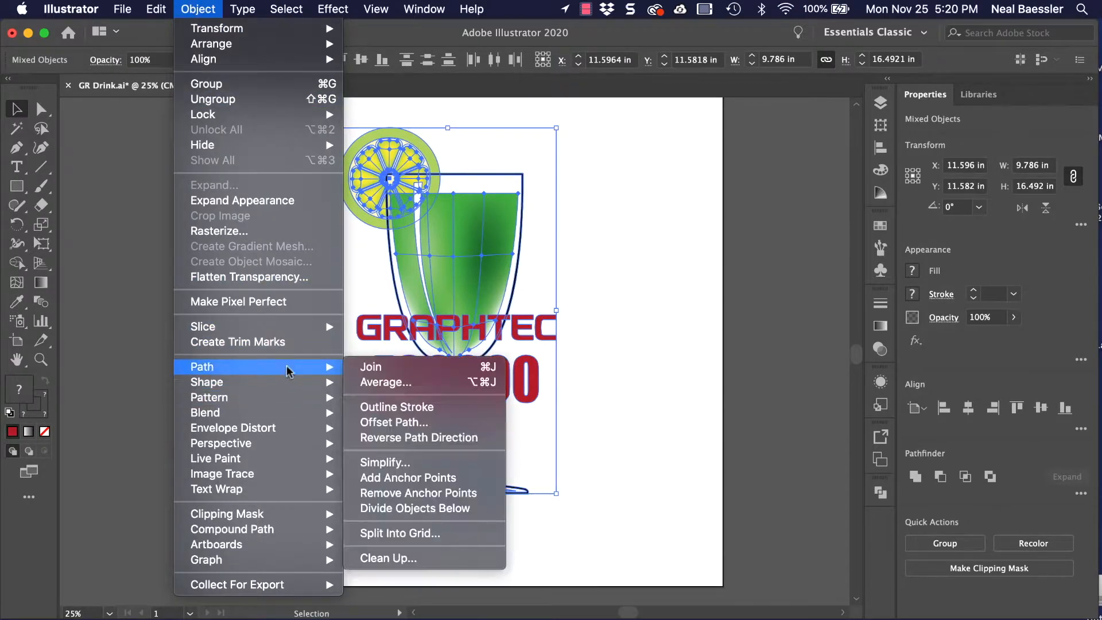
mouse_move(394, 421)
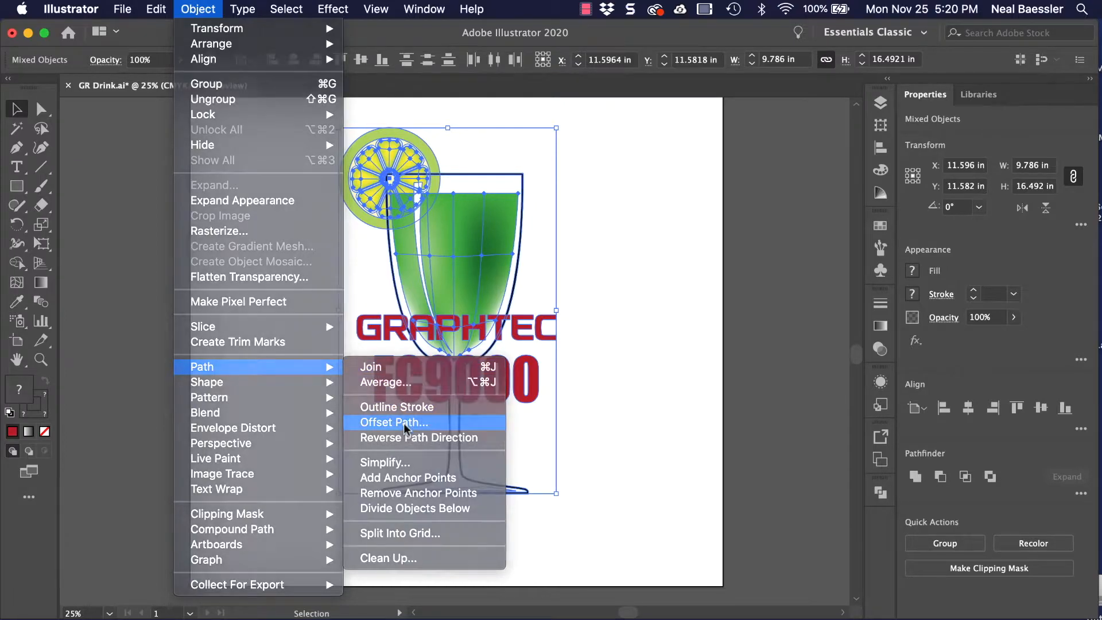
Bring up Offset Path for the selected drink artwork with a 0.25 in offset, miter joins.
left_click(394, 421)
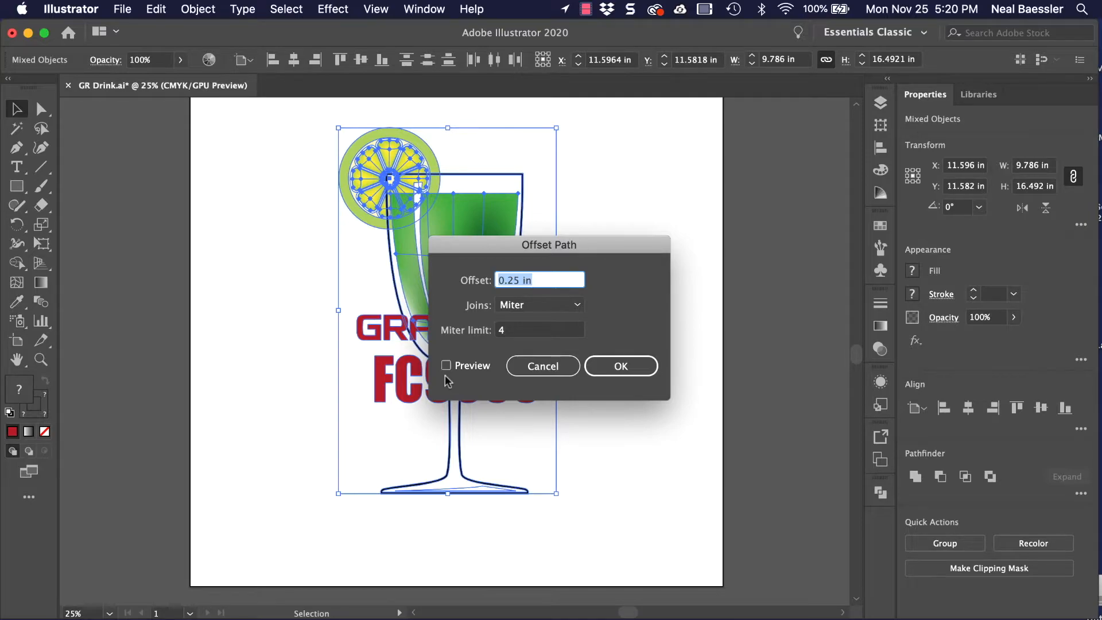
mouse_move(621, 365)
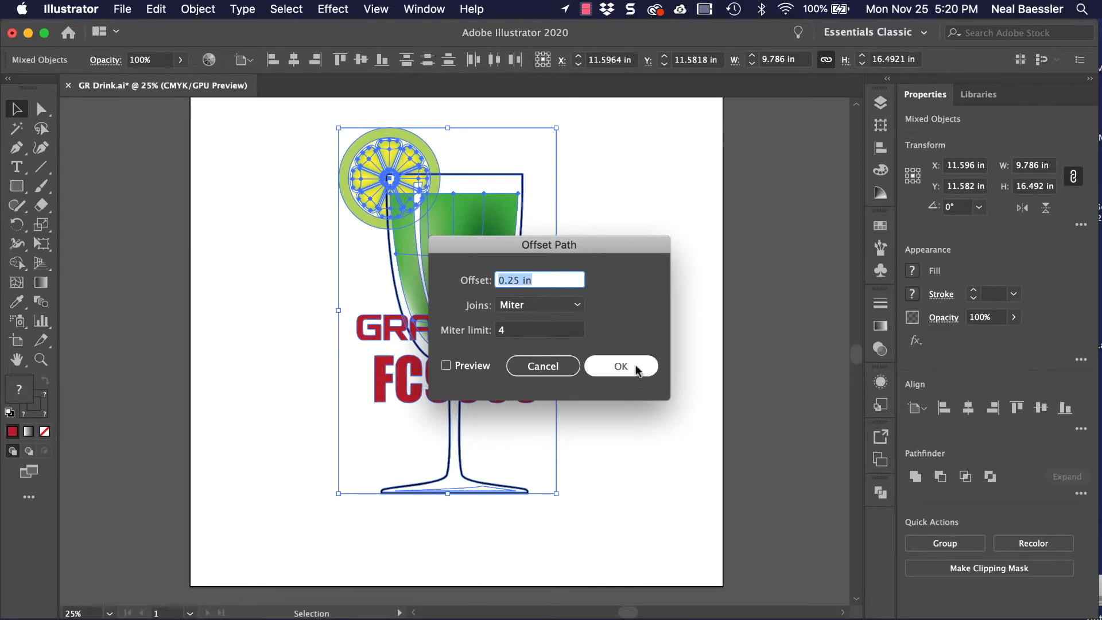
Apply the 0.25 in offset and unite the shapes into one red compound silhouette.
left_click(620, 367)
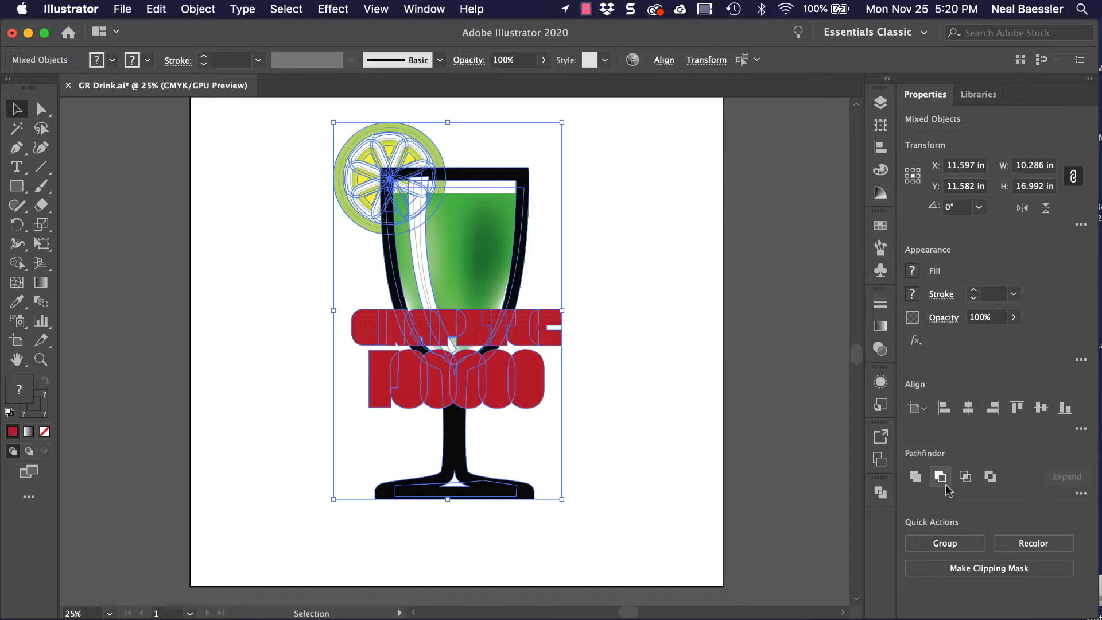
left_click(915, 476)
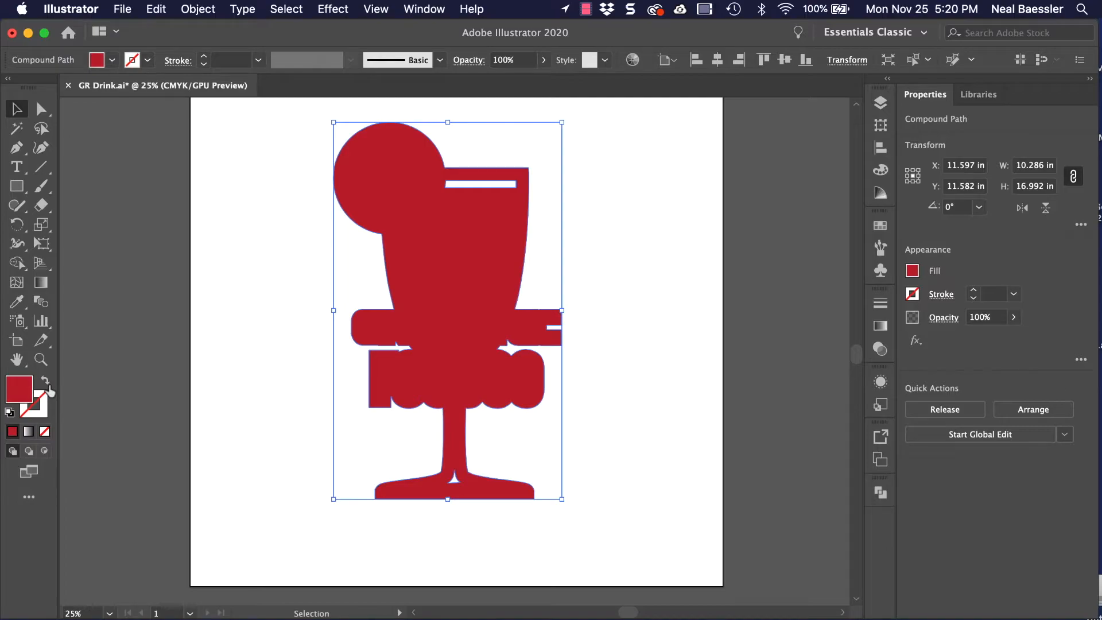
Swap fill and stroke so the silhouette becomes a red 1 pt outline with no fill.
left_click(44, 386)
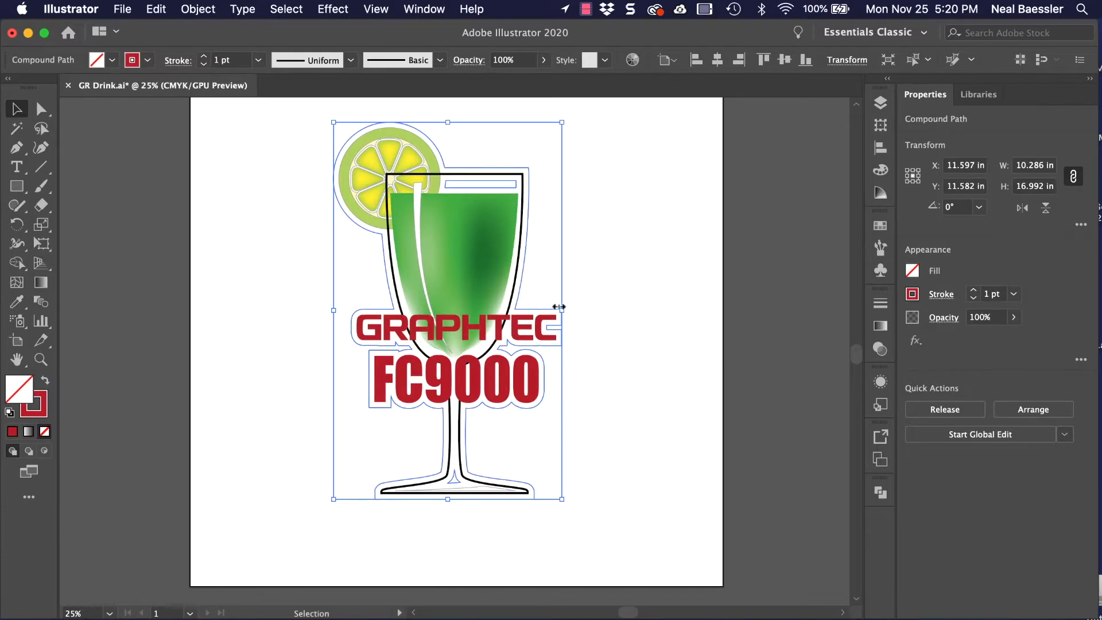
mouse_move(544, 312)
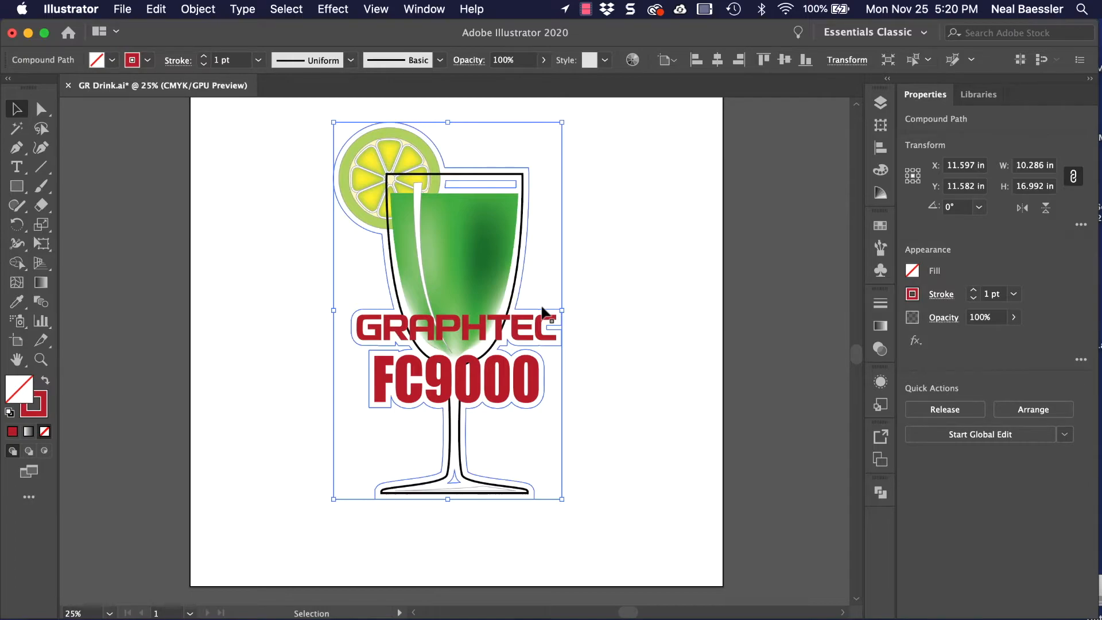
Release the red outline from its compound path.
right_click(544, 311)
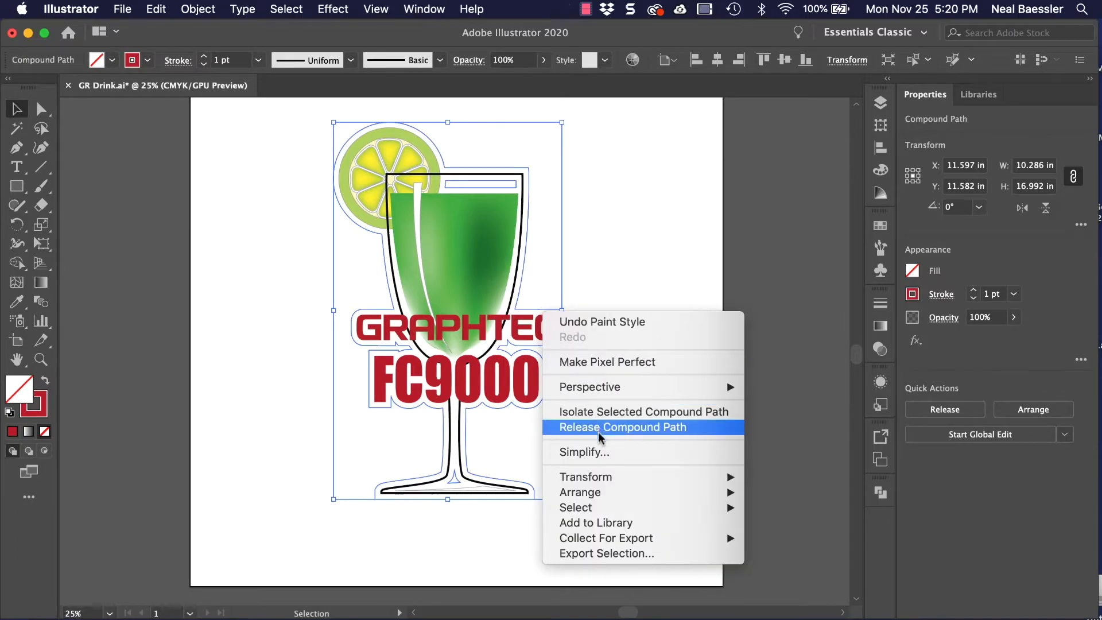
left_click(621, 428)
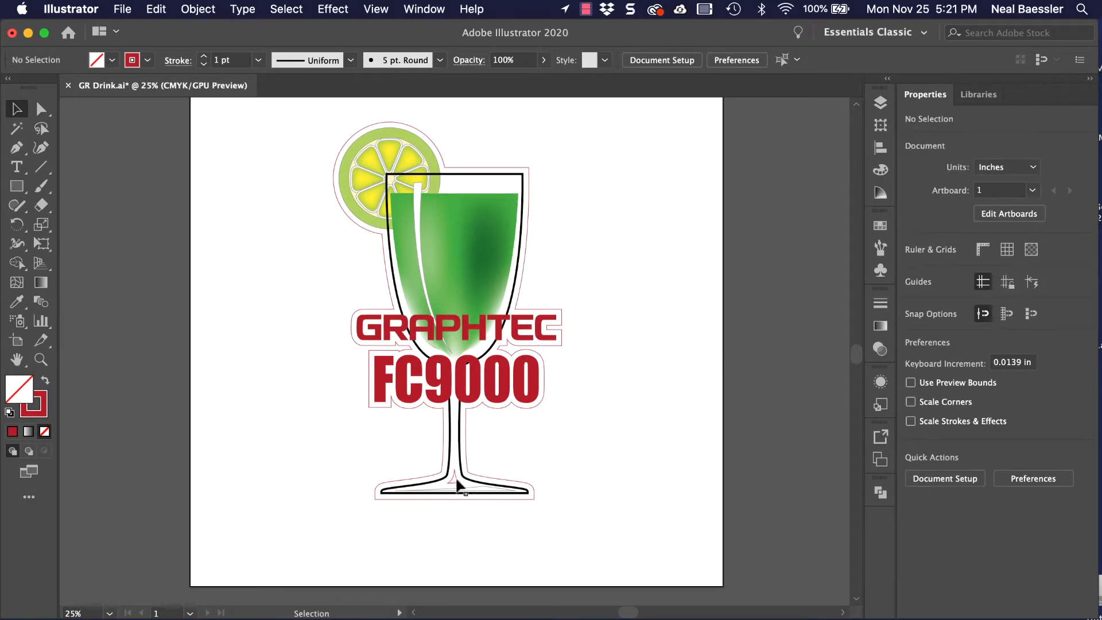
mouse_move(608, 213)
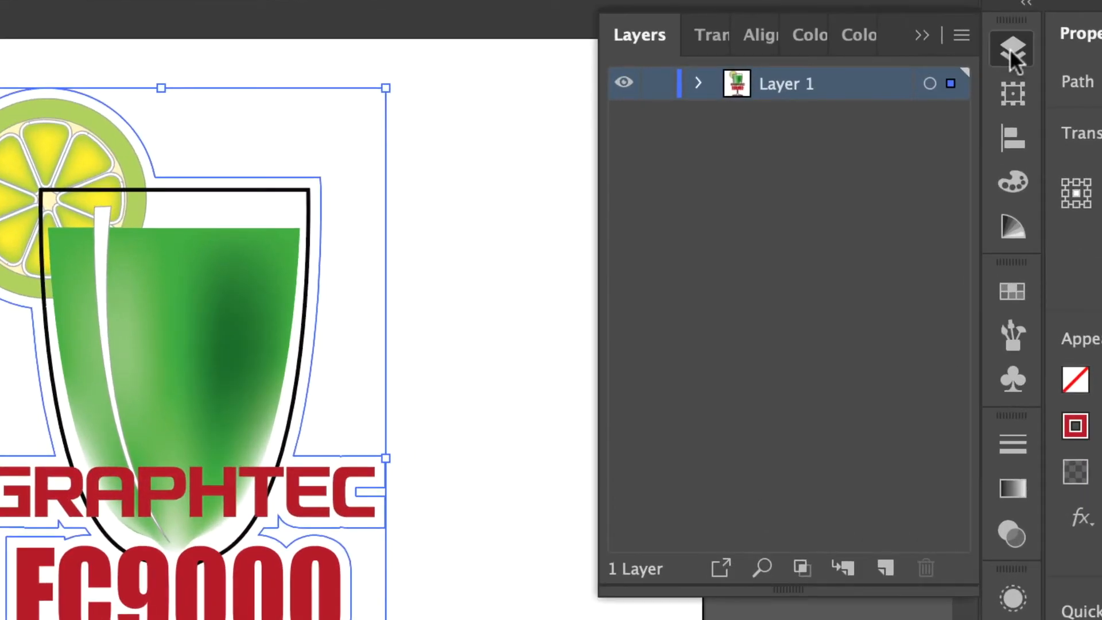
Rename Layer 1 to 'Print'.
double_click(785, 82)
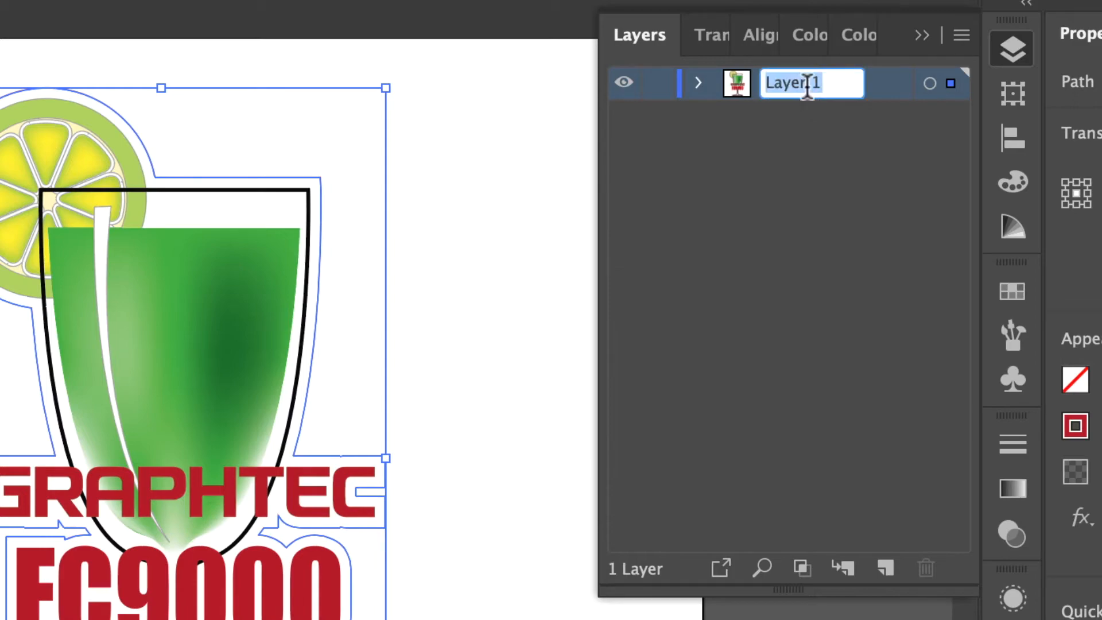
type("Print")
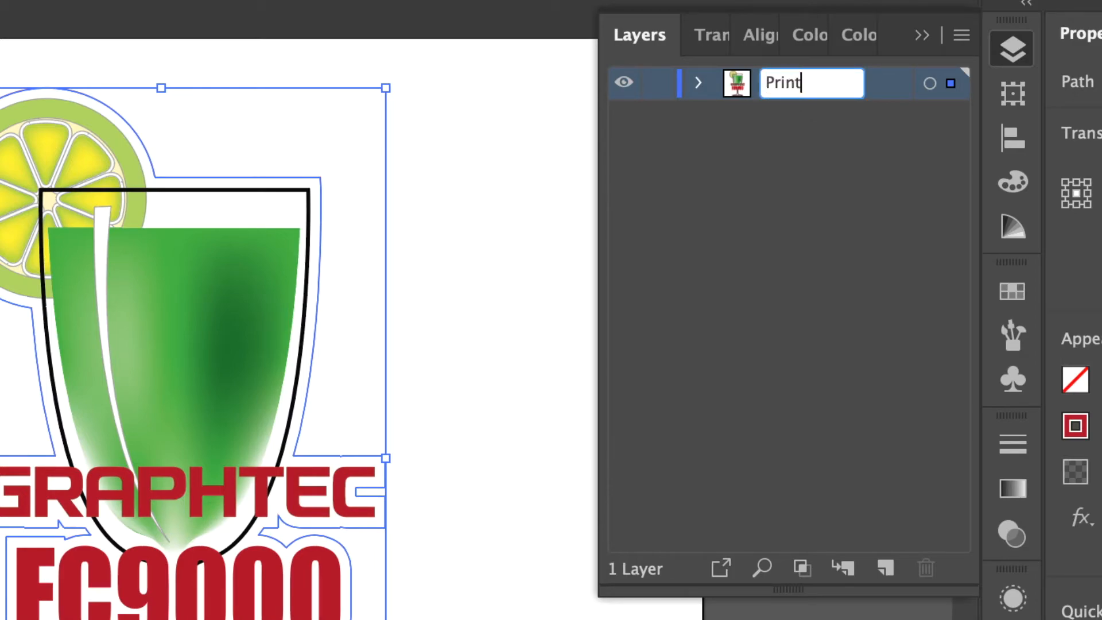
key("Return")
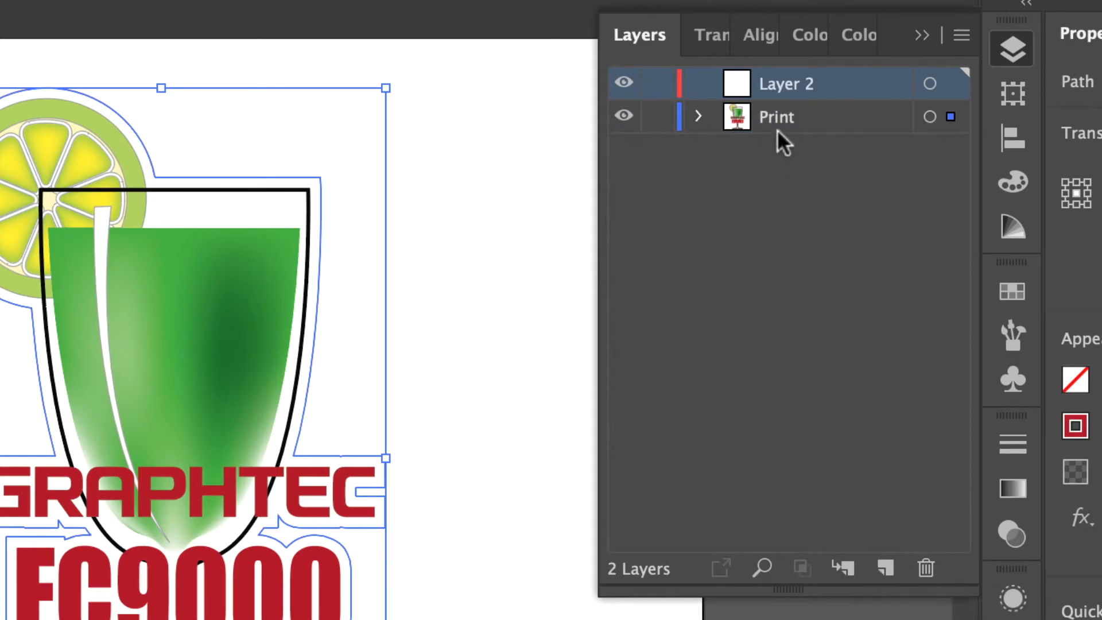
Rename Layer 2 to 'Cut' and move the red cut outline onto it.
double_click(786, 84)
type("Cut")
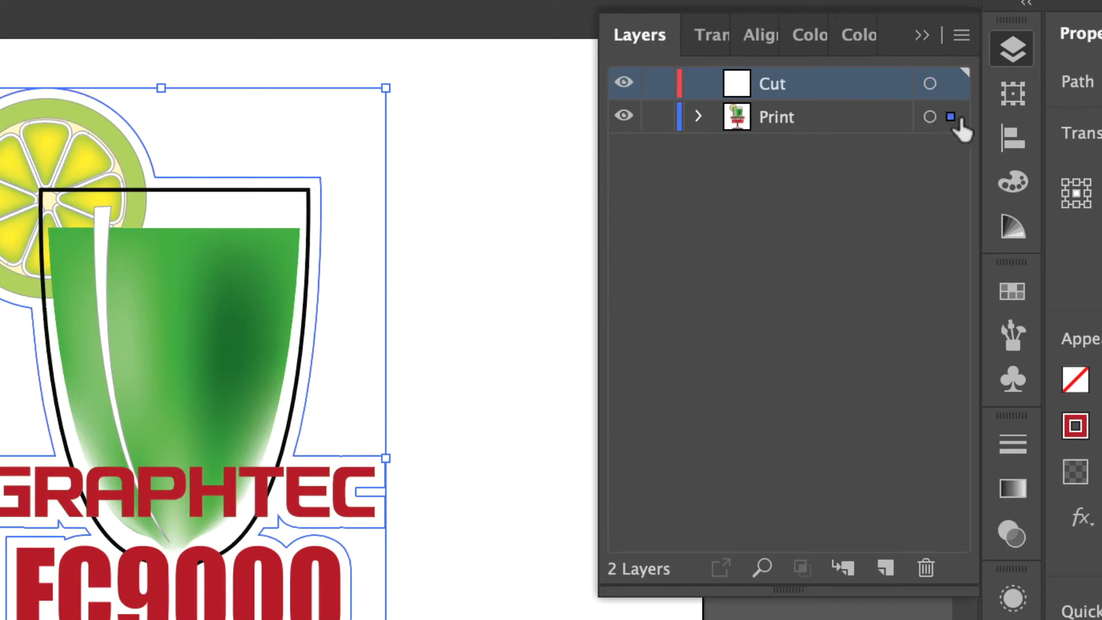
left_click(951, 83)
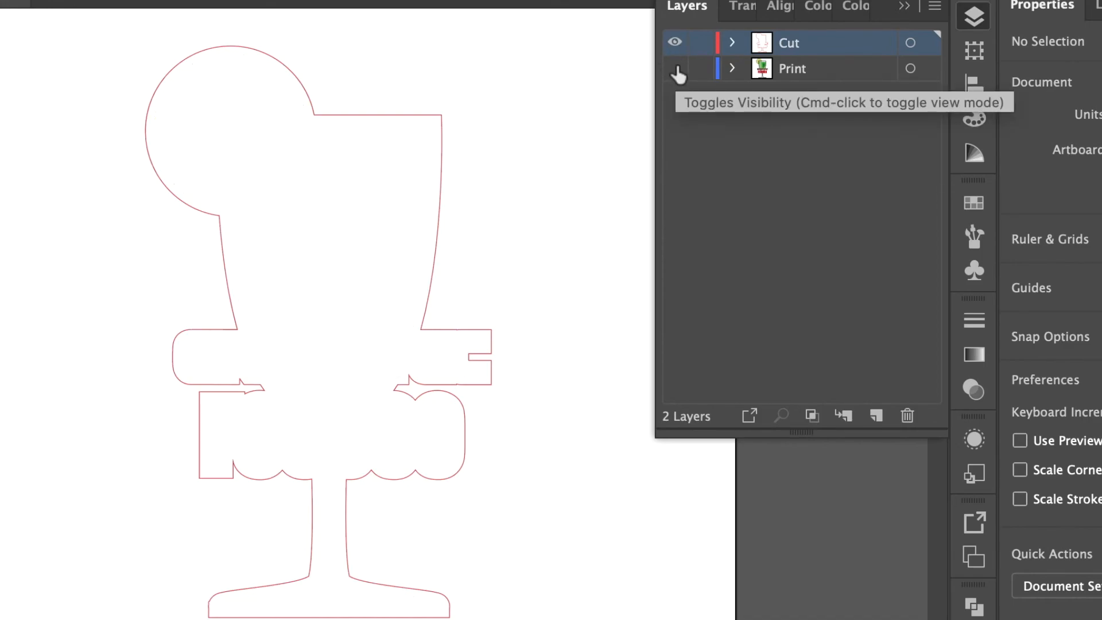
Make the Print layer visible again beneath the red cut line.
left_click(675, 67)
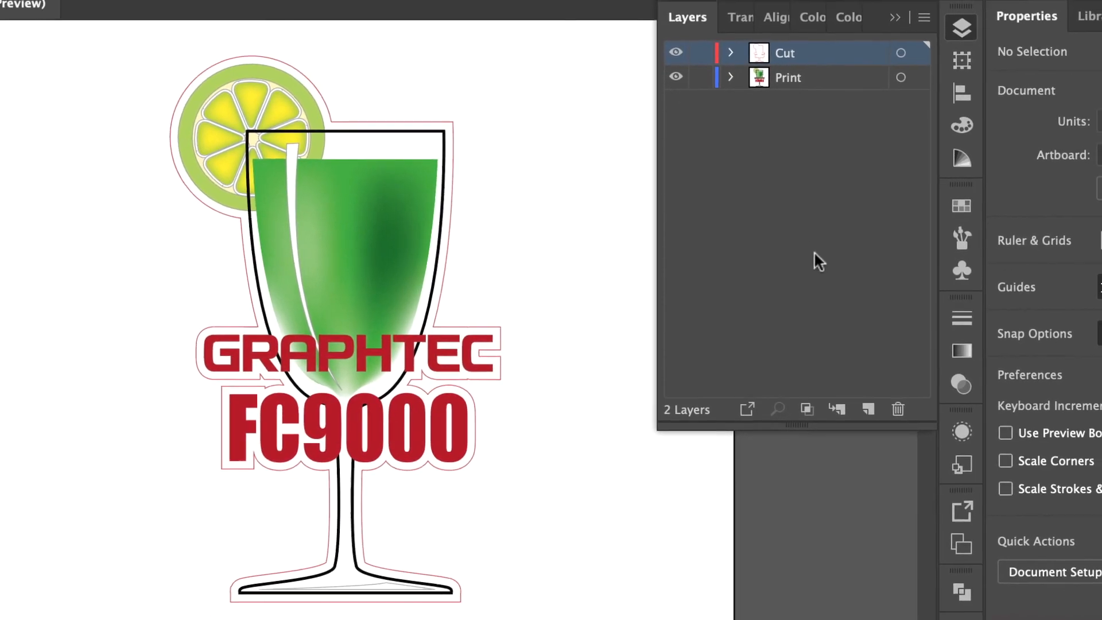